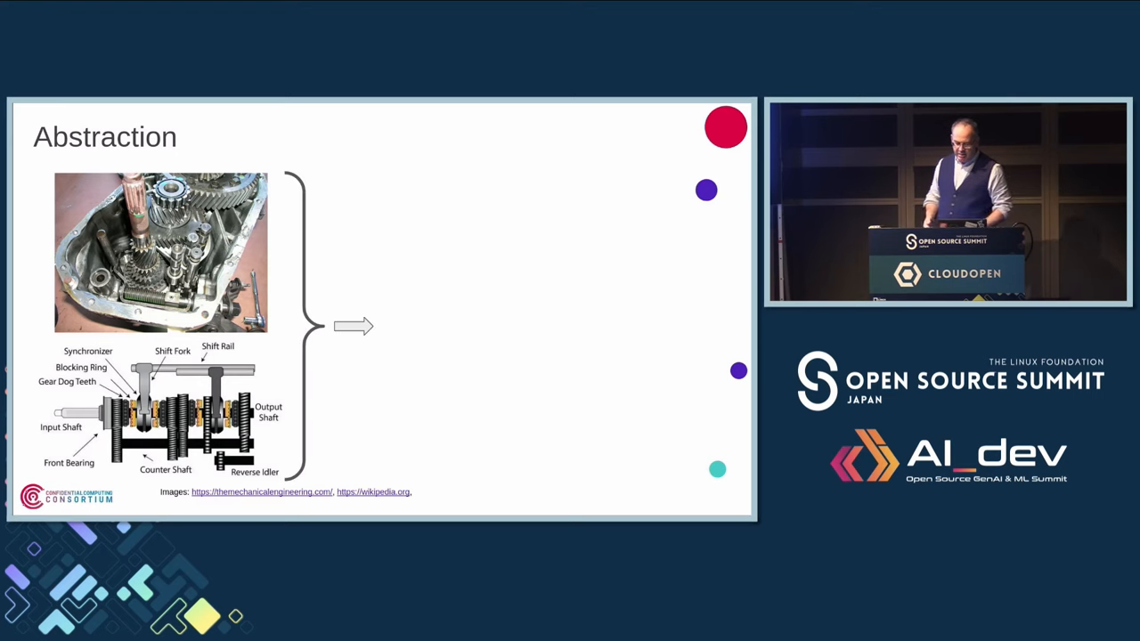
# Advance past the gearbox Abstraction slide to the Virtualisation slide.
pyautogui.press('Right')
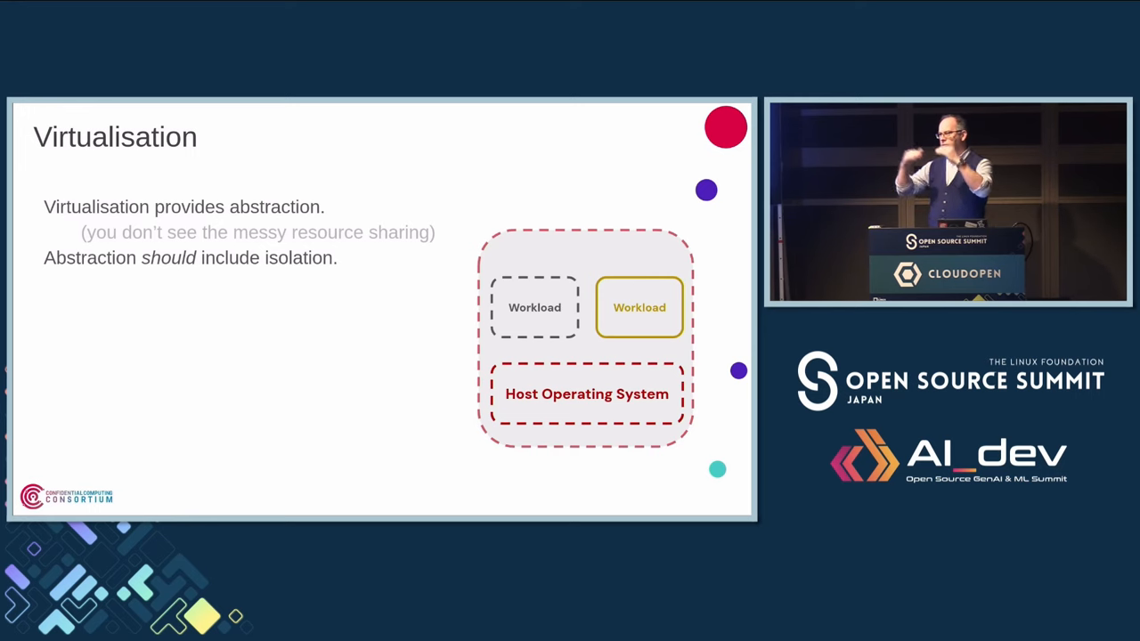
# Reveal the three isolation types, then move to the Workloads and host slide.
pyautogui.press('Right')
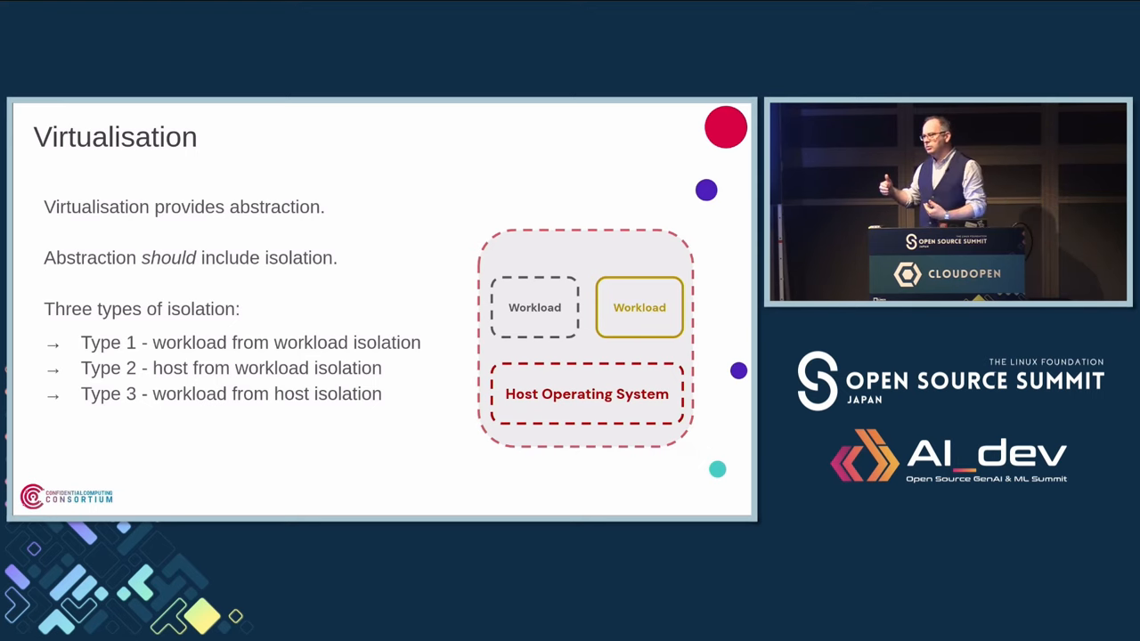
pyautogui.press('Right')
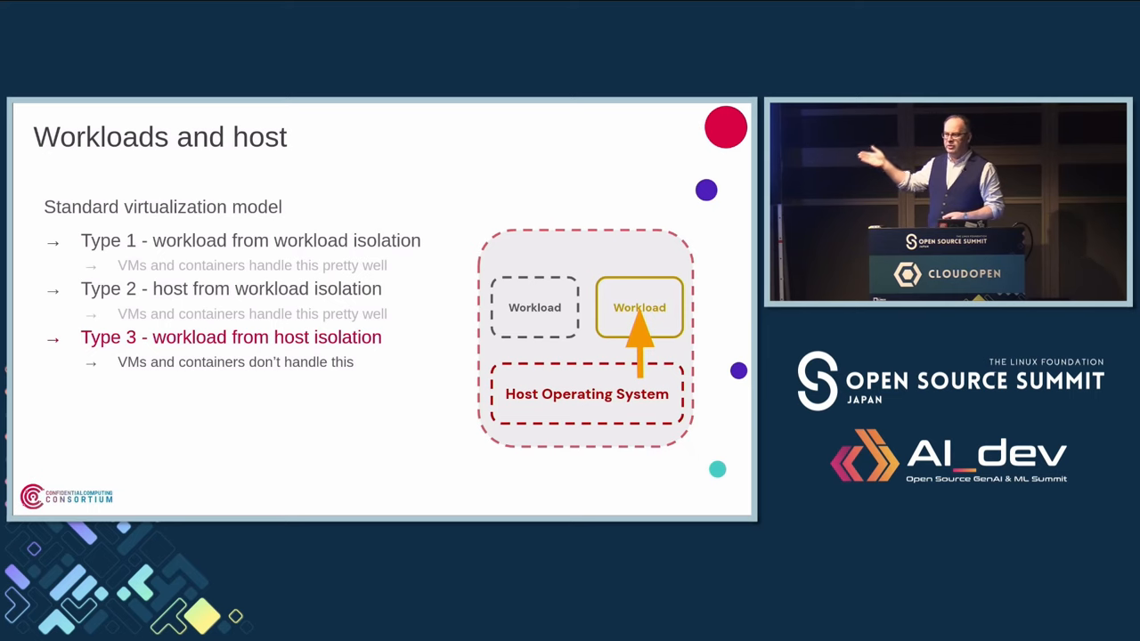
pyautogui.press('Right')
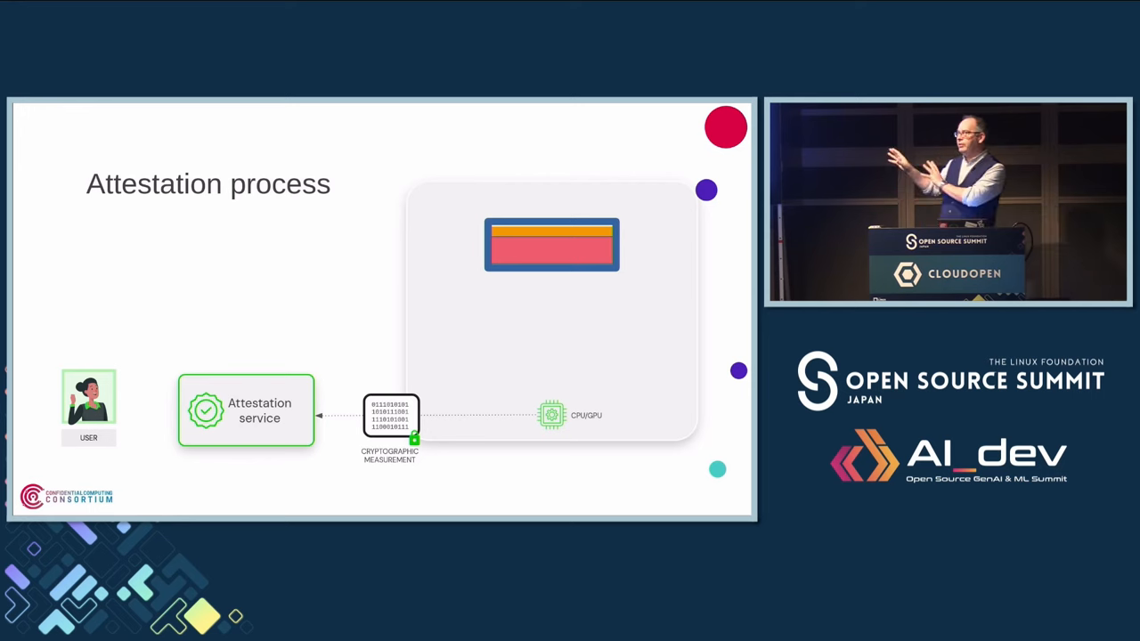
# Show the attestation service verifying for the user, then advance to the certificate slide.
pyautogui.press('Right')
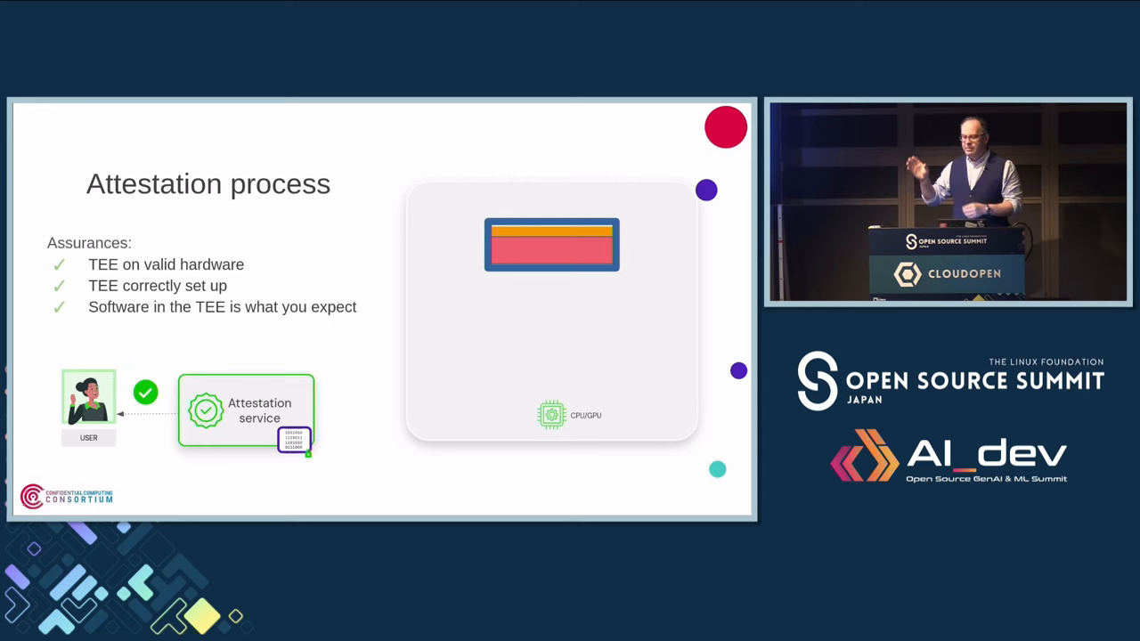
pyautogui.press('Right')
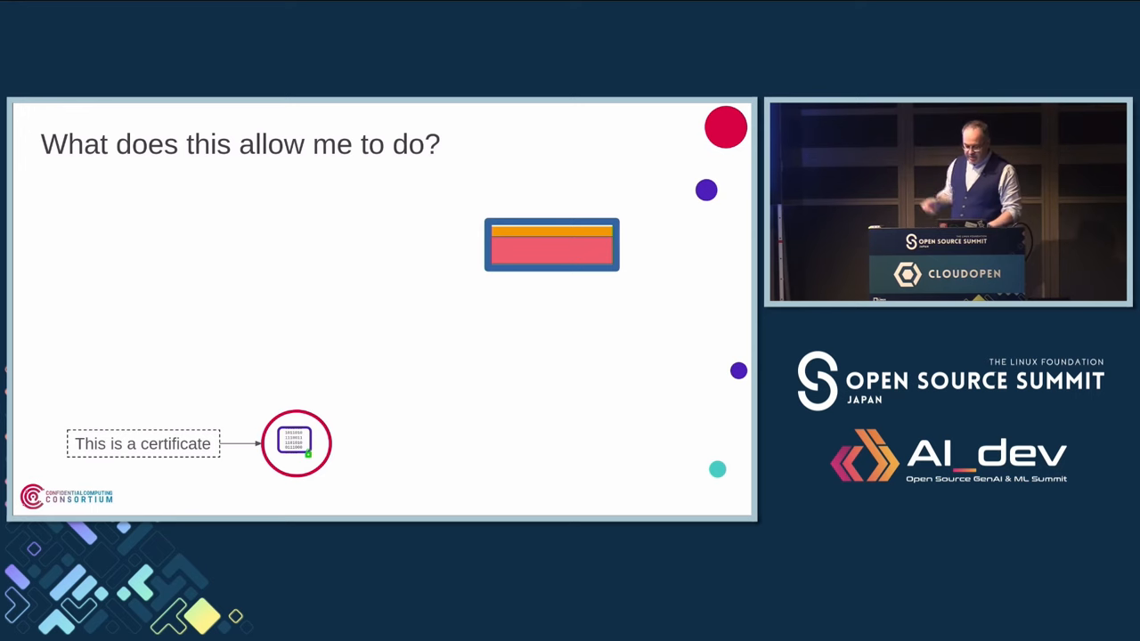
# Reveal the certificate uses: TLS encryption, proving identity and uniqueness, signing output.
pyautogui.press('right')
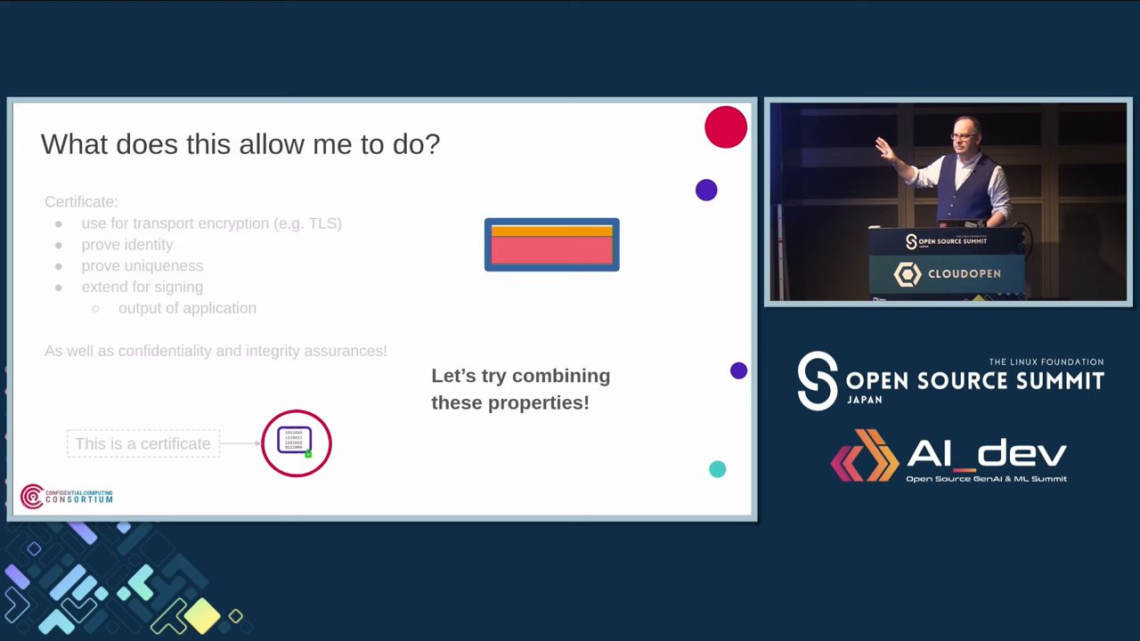
# Advance to the 'Training and inferences steps' slide.
pyautogui.press('Right')
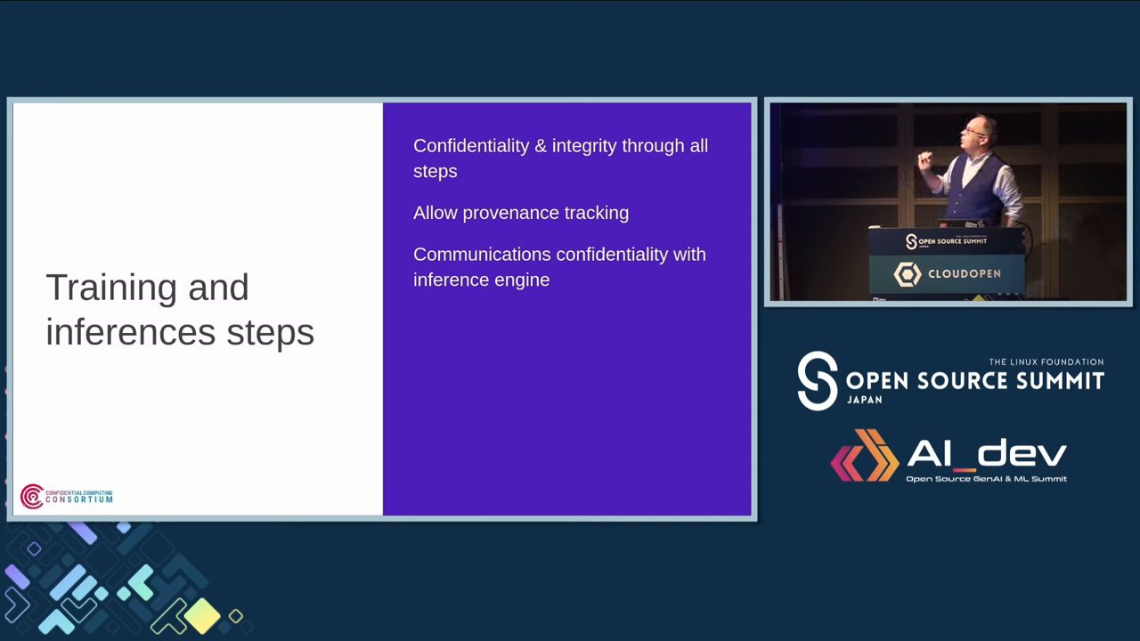
# Advance to the data sets and training model diagram slide.
pyautogui.press('Right')
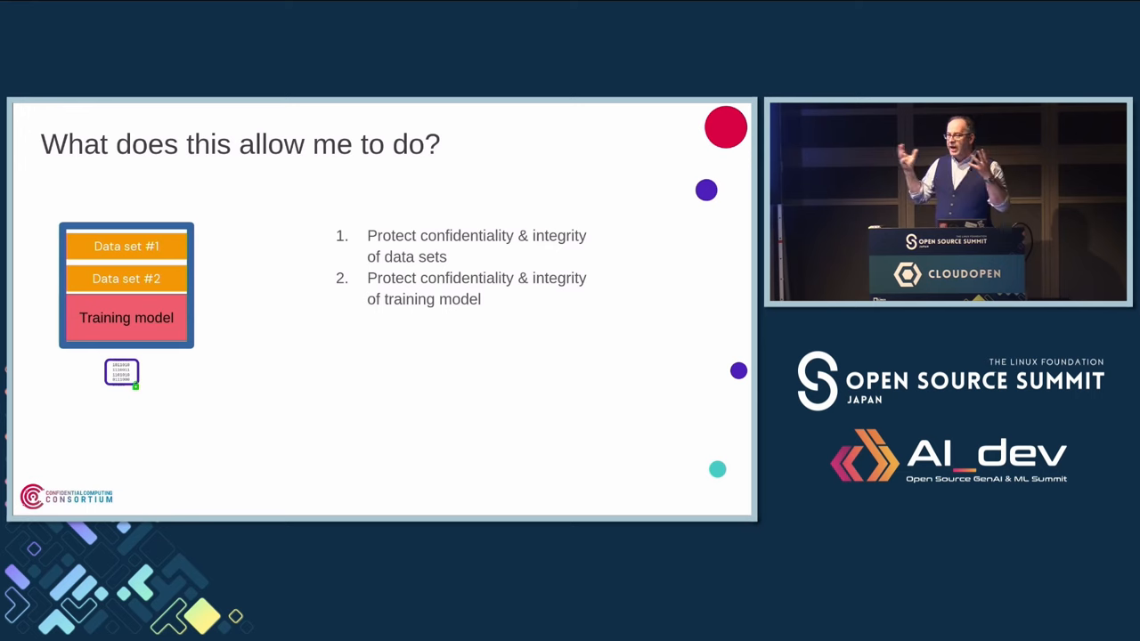
# Reveal the inference engine with embedded certificate and point 3 on provenance.
pyautogui.press('Right')
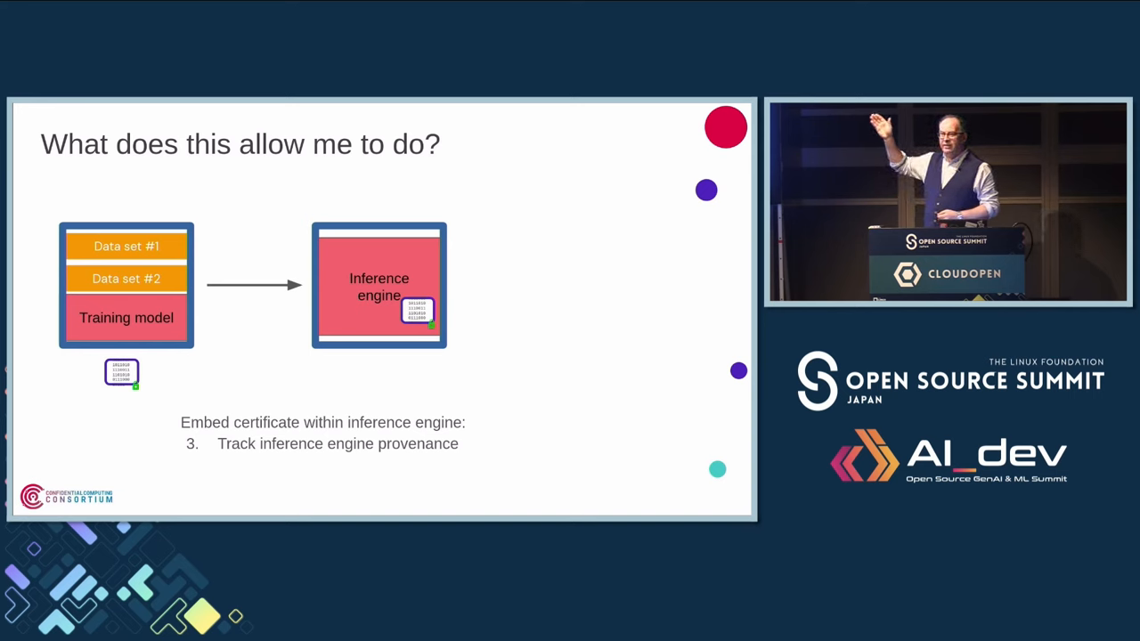